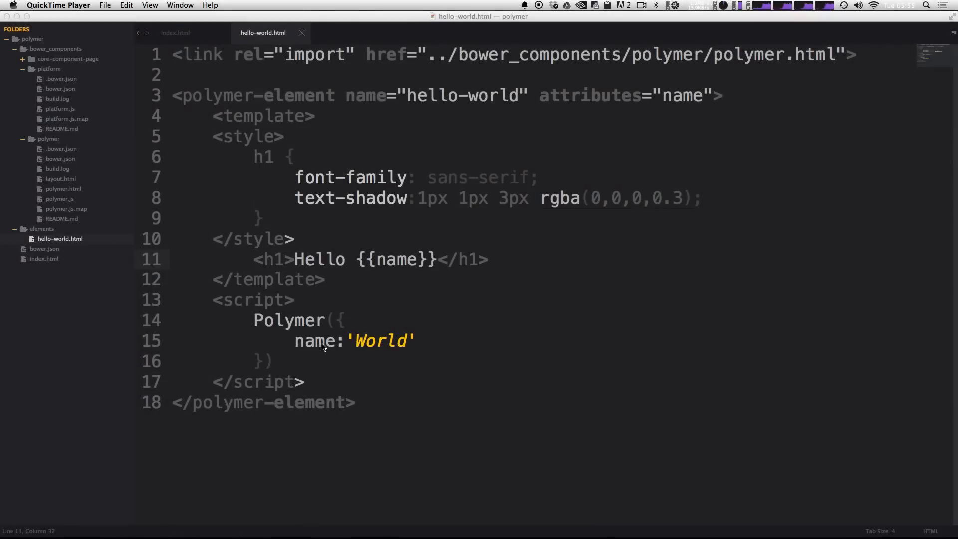
pyautogui.moveTo(447, 347)
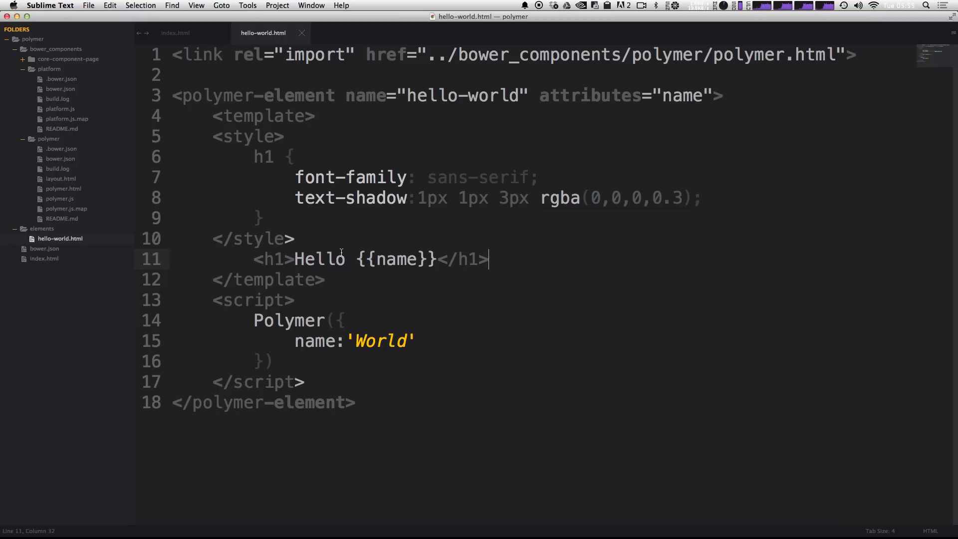
pyautogui.moveTo(334, 267)
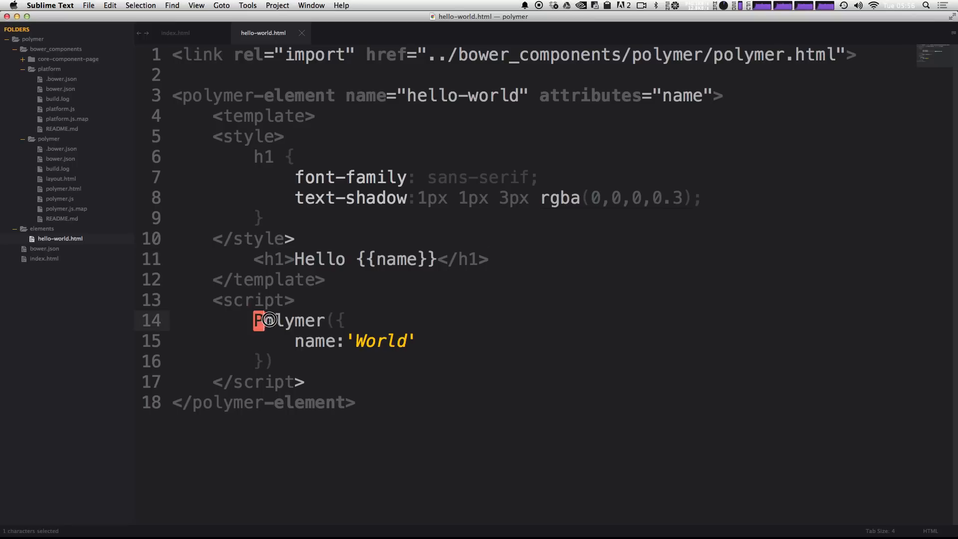
# Insert 'hello-world', as the first Polymer argument and begin a new line inside its object
pyautogui.click(346, 324)
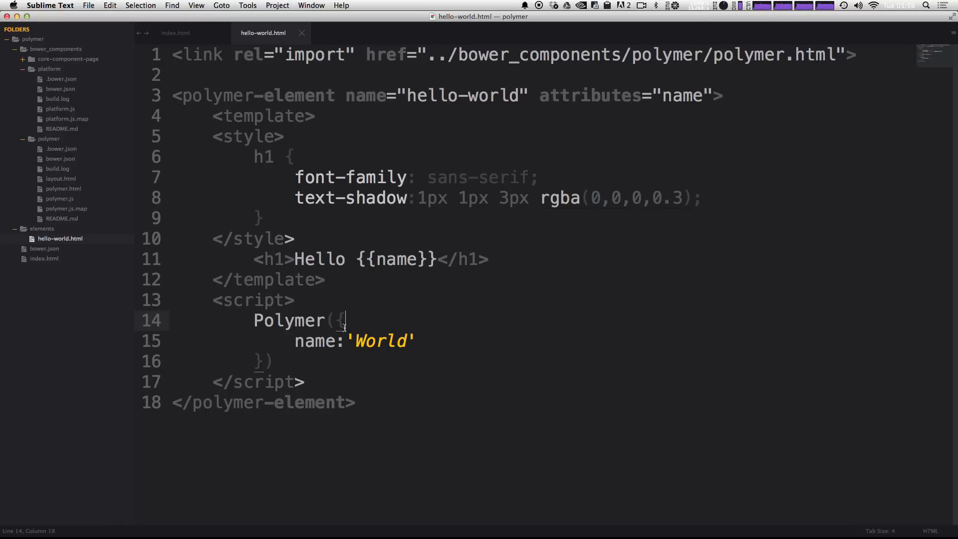
pyautogui.doubleClick(315, 341)
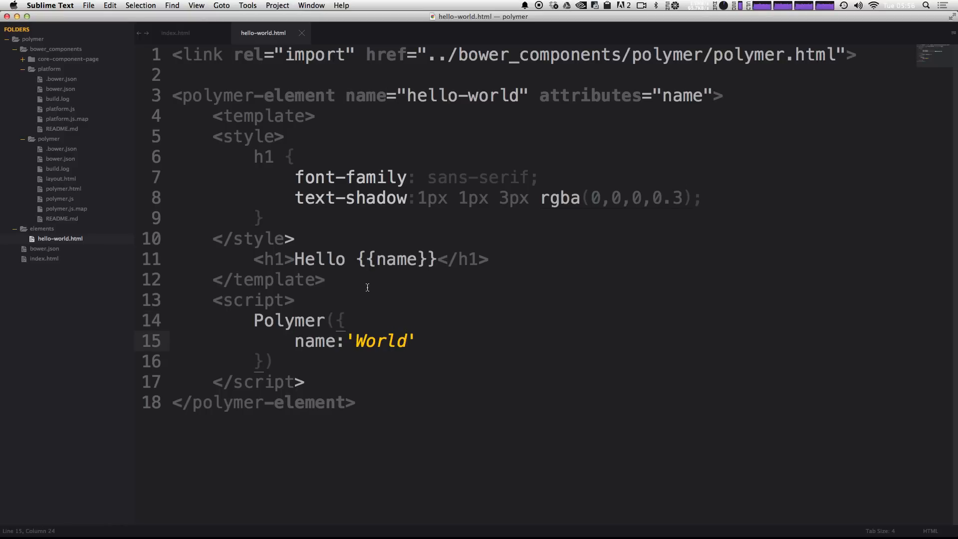
pyautogui.click(335, 319)
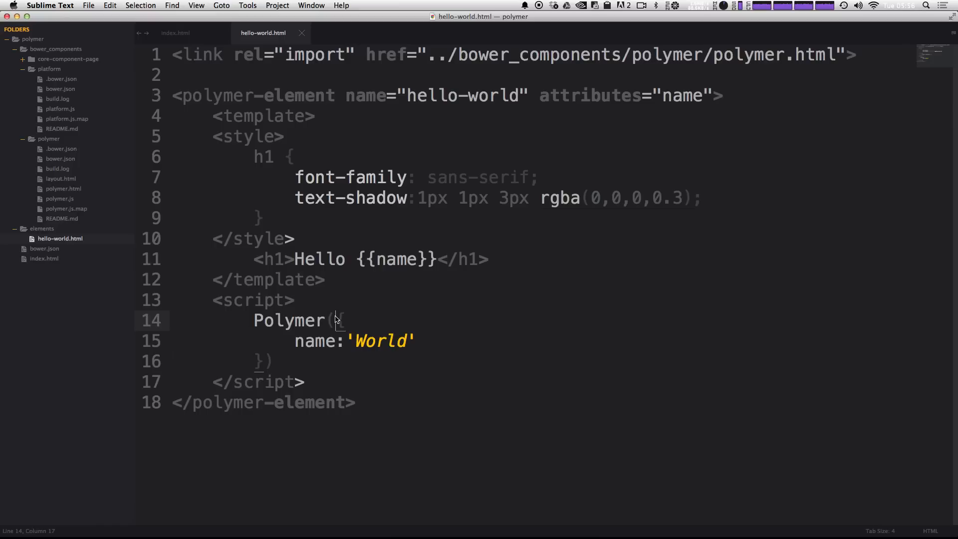
pyautogui.write("'")
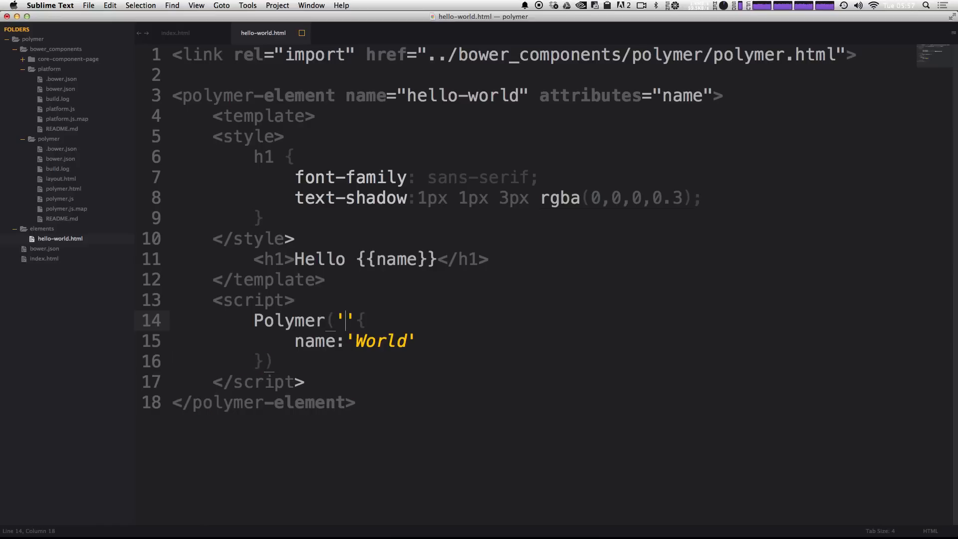
pyautogui.write('hello')
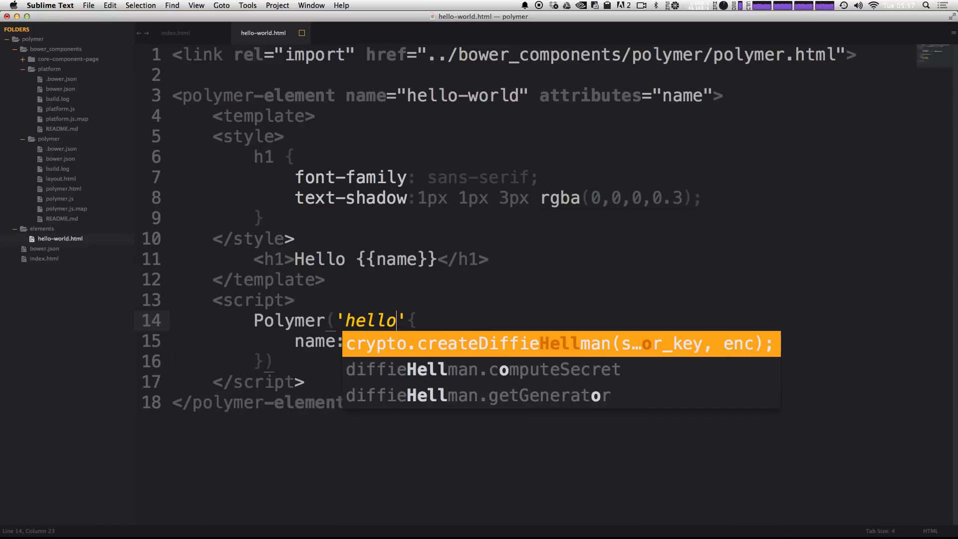
pyautogui.write('-world')
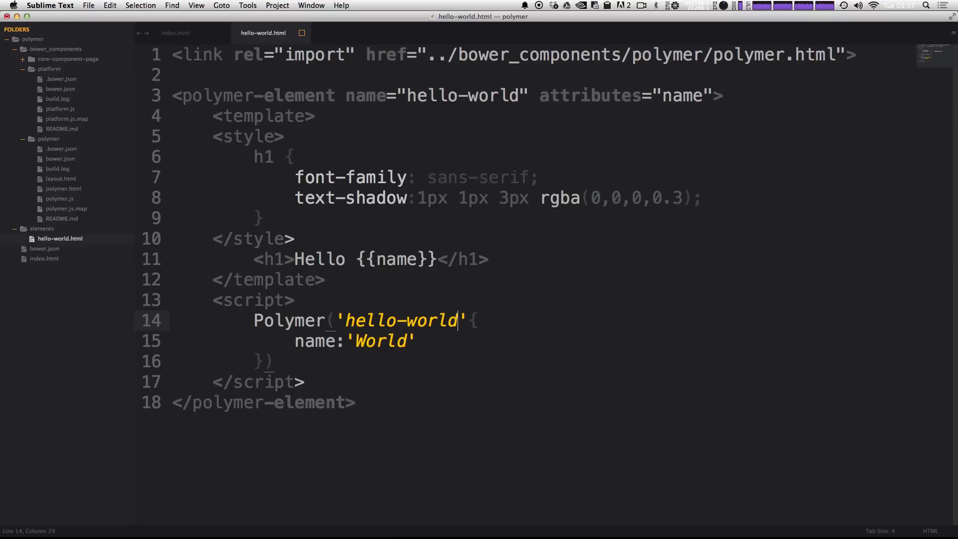
pyautogui.write(',')
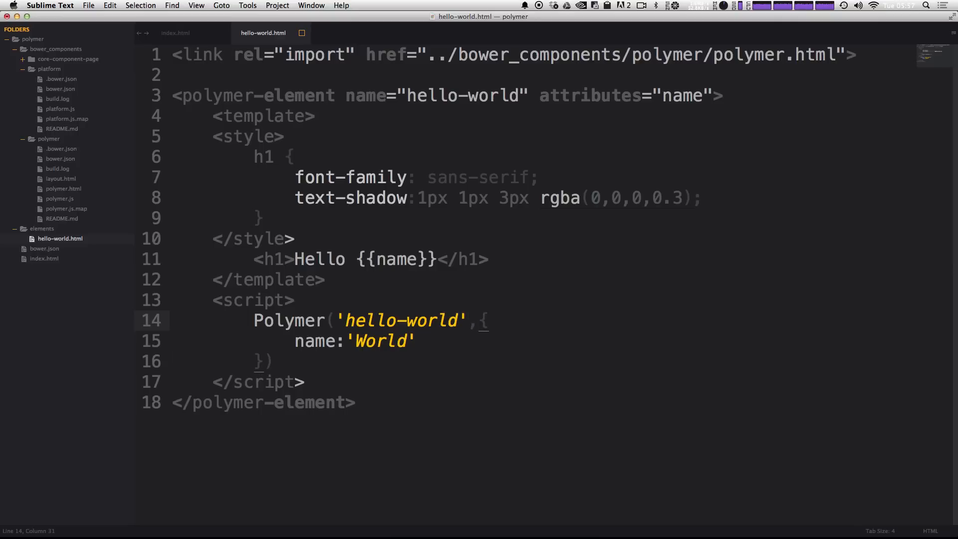
pyautogui.press('Return')
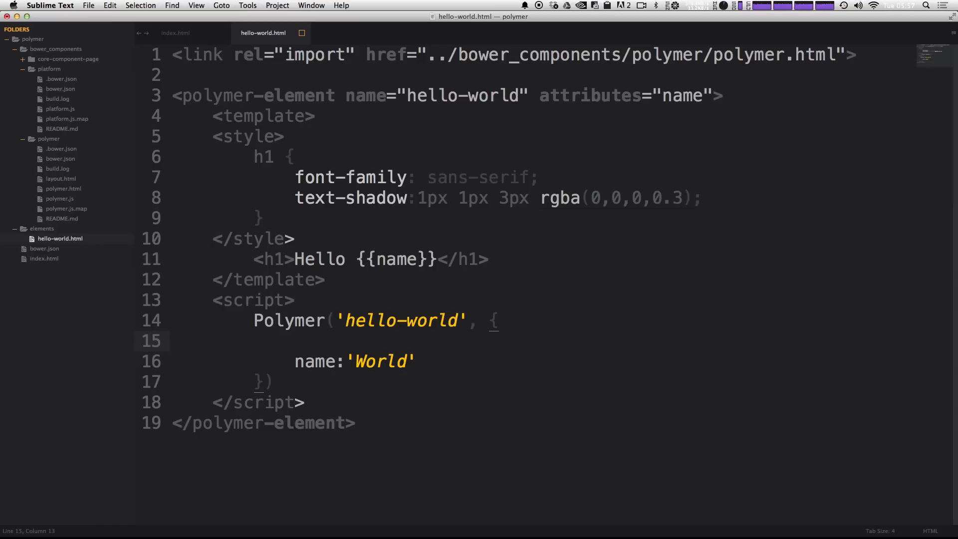
# Add ready: function() {} and cut the existing name:'World' property out of the object
pyautogui.write('ready:')
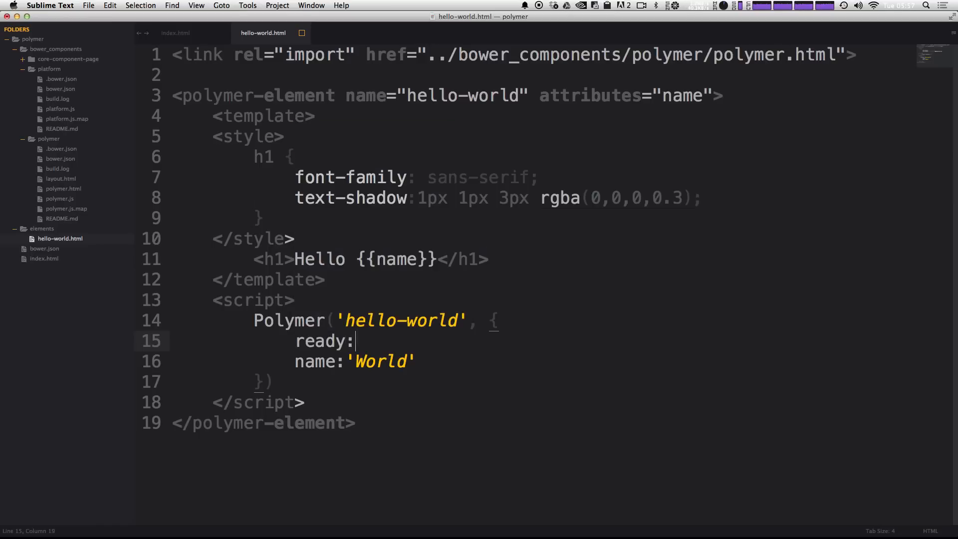
pyautogui.write('function() {')
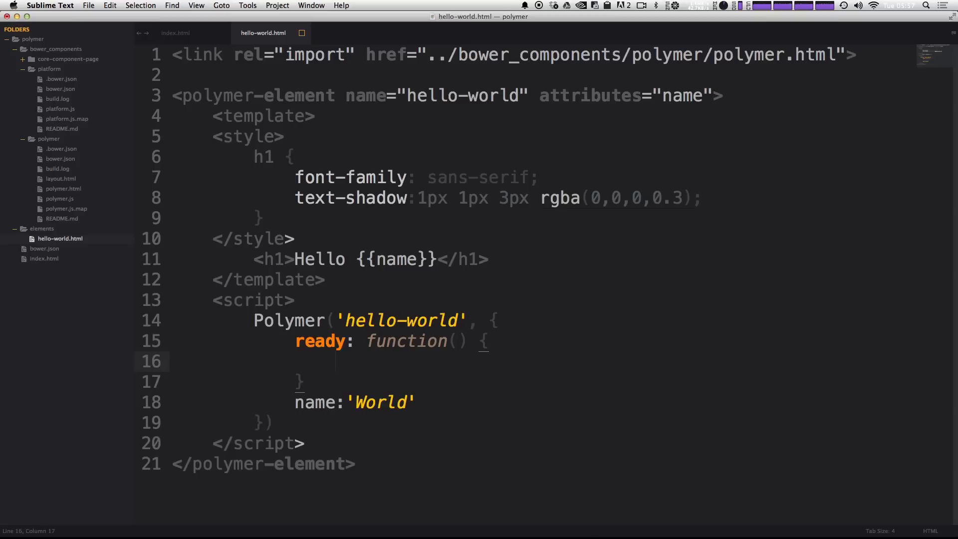
pyautogui.doubleClick(380, 402)
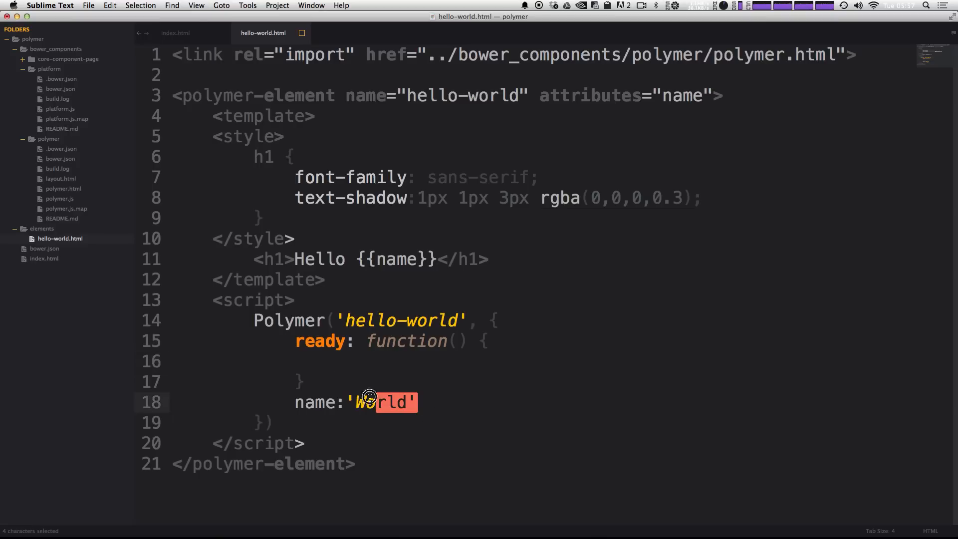
pyautogui.press('cmd+x')
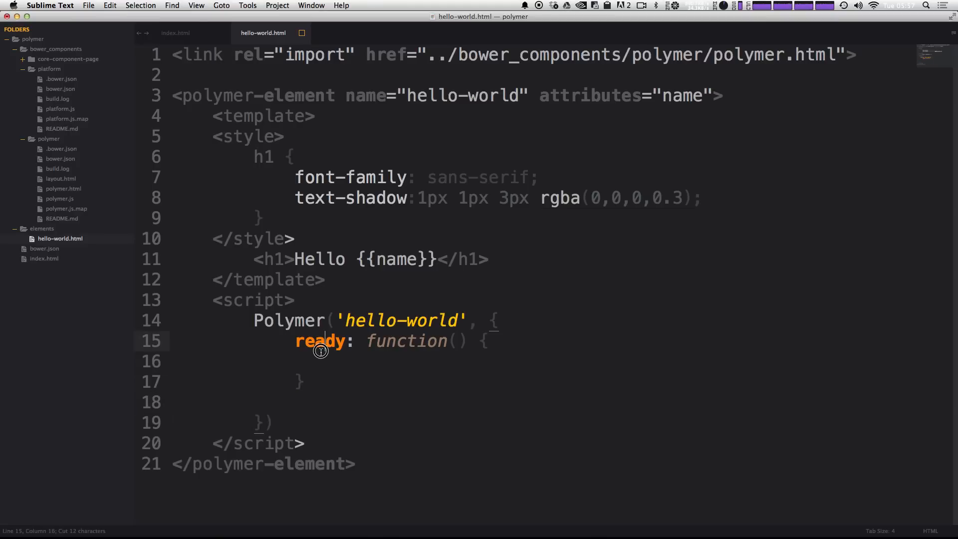
# Paste the property inside ready and rewrite it as this.name = 'World';
pyautogui.write("name:'World'")
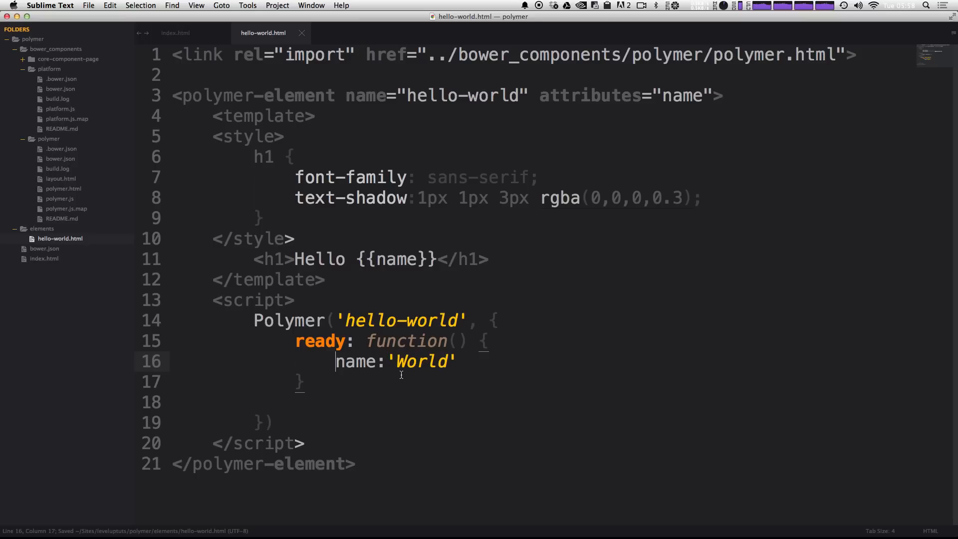
pyautogui.write('this')
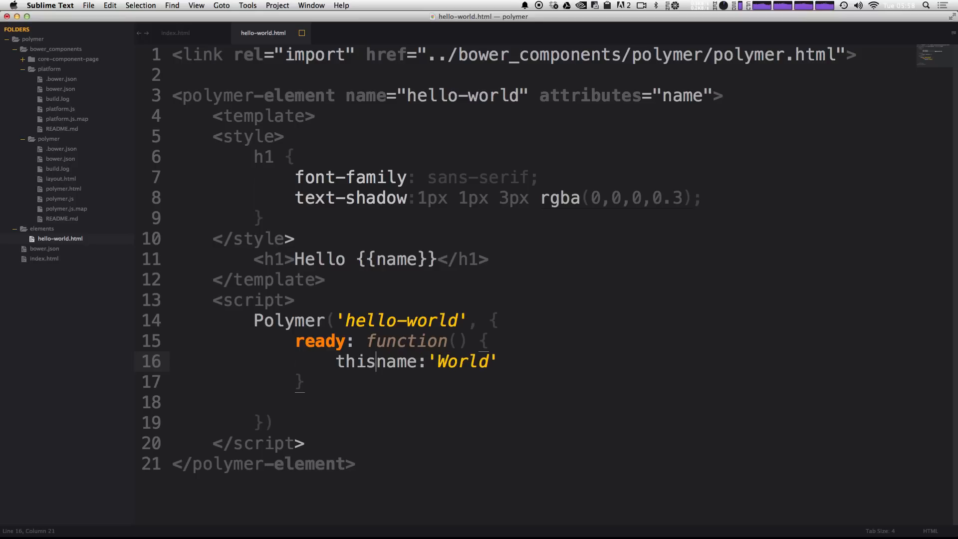
pyautogui.write('.')
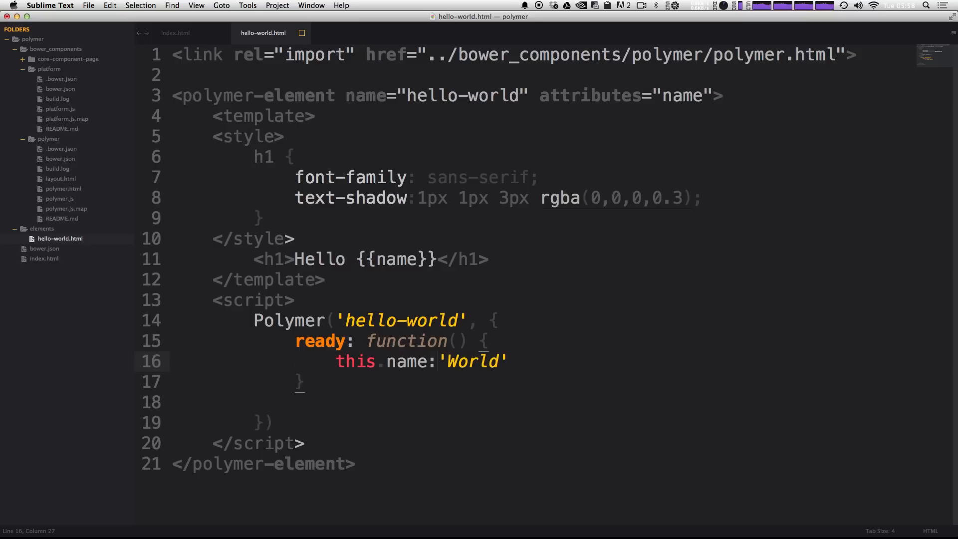
pyautogui.write('=')
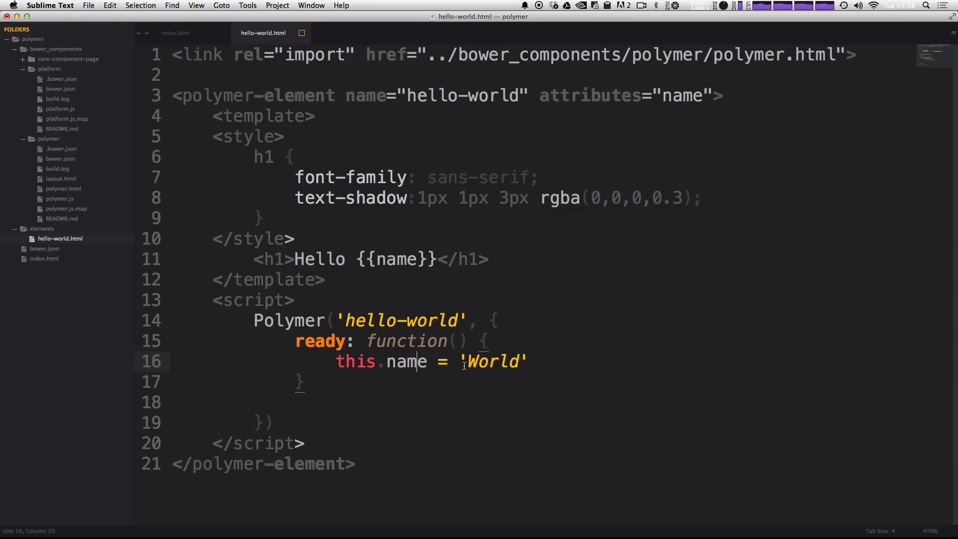
pyautogui.write(';')
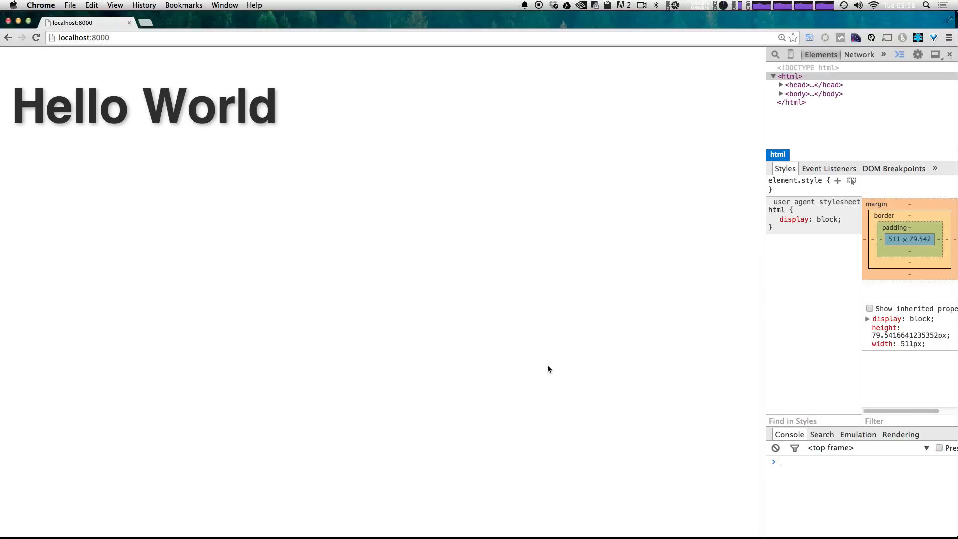
pyautogui.doubleClick(208, 105)
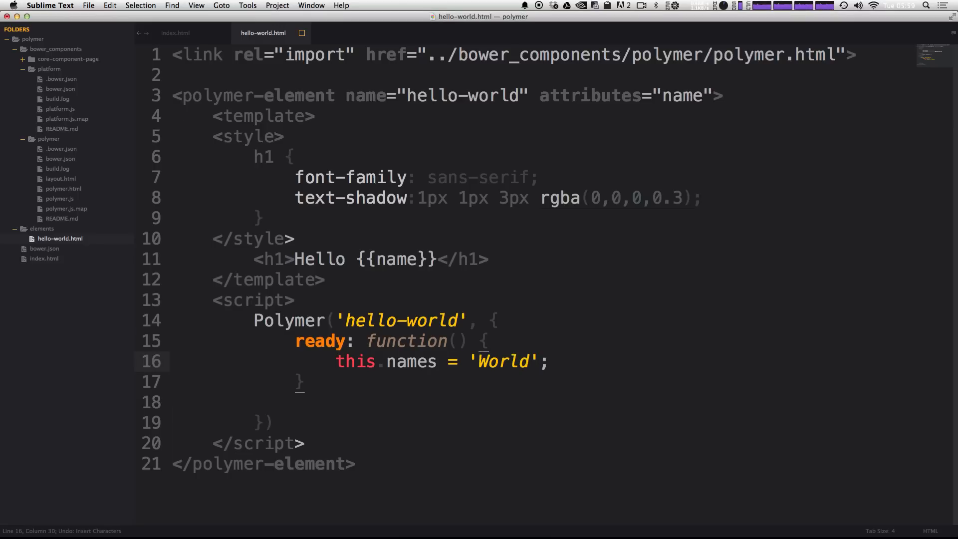
# Rewrite the value as an array of objects {name:'World'},{name:'Scott'},{name:'Ben'} on separate lines
pyautogui.write('[')
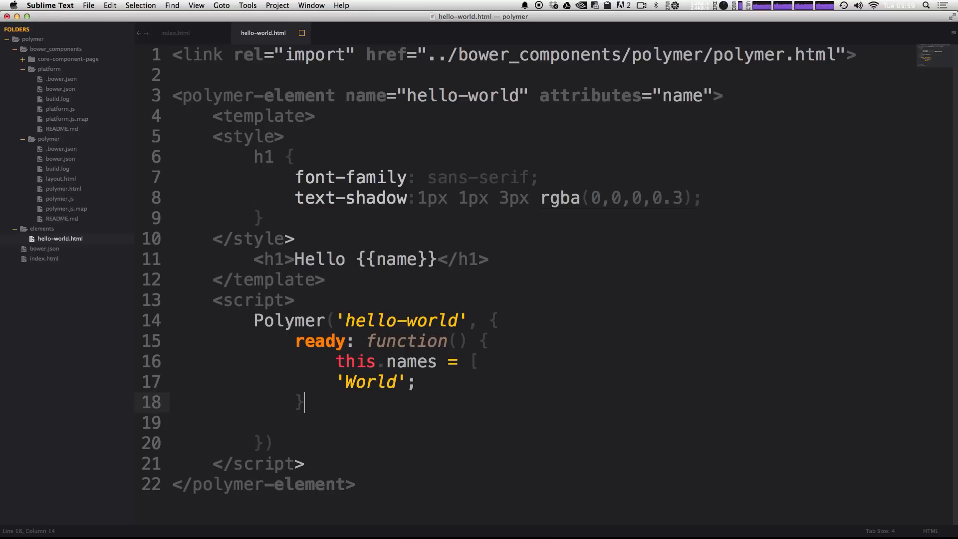
pyautogui.write(']')
pyautogui.press('Enter')
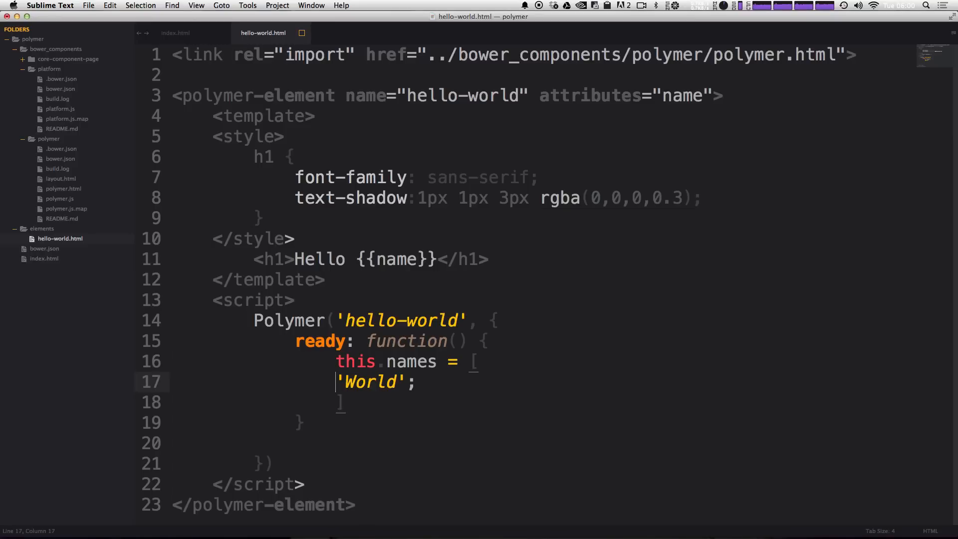
pyautogui.write('{')
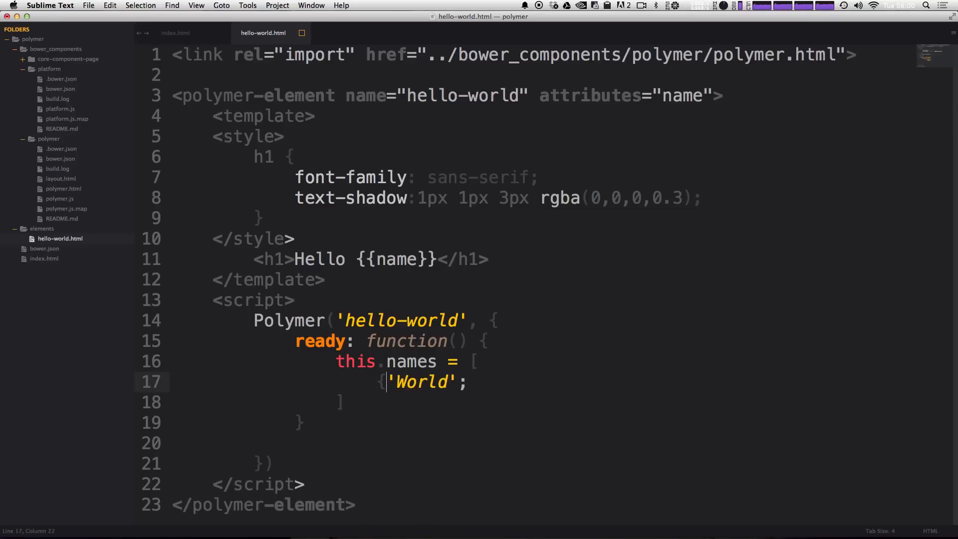
pyautogui.write('name:')
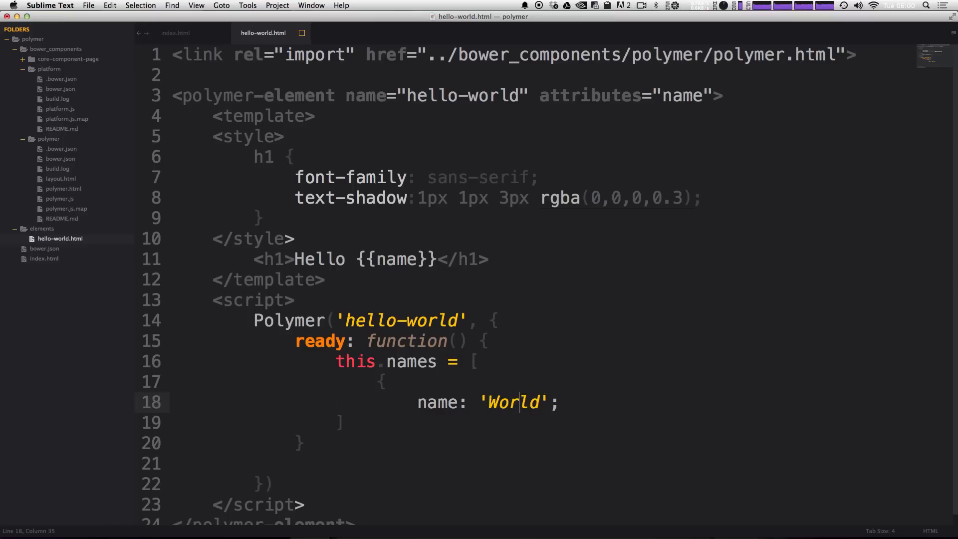
pyautogui.press('backspace')
pyautogui.write('}')
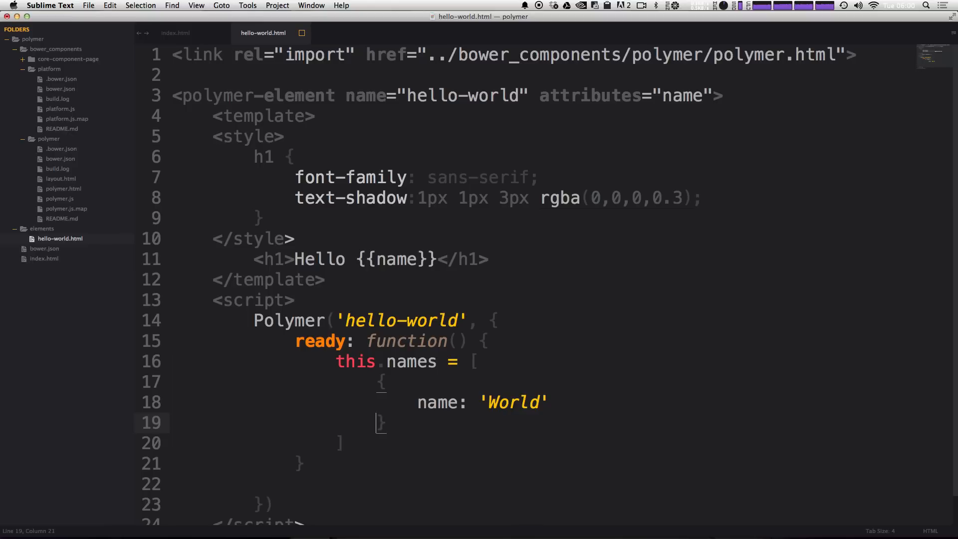
pyautogui.write(',')
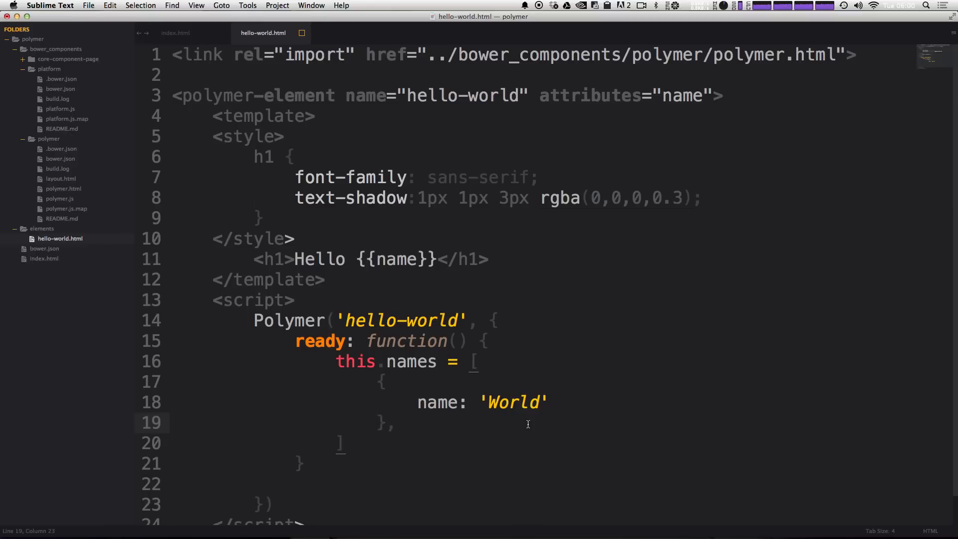
pyautogui.write(',{')
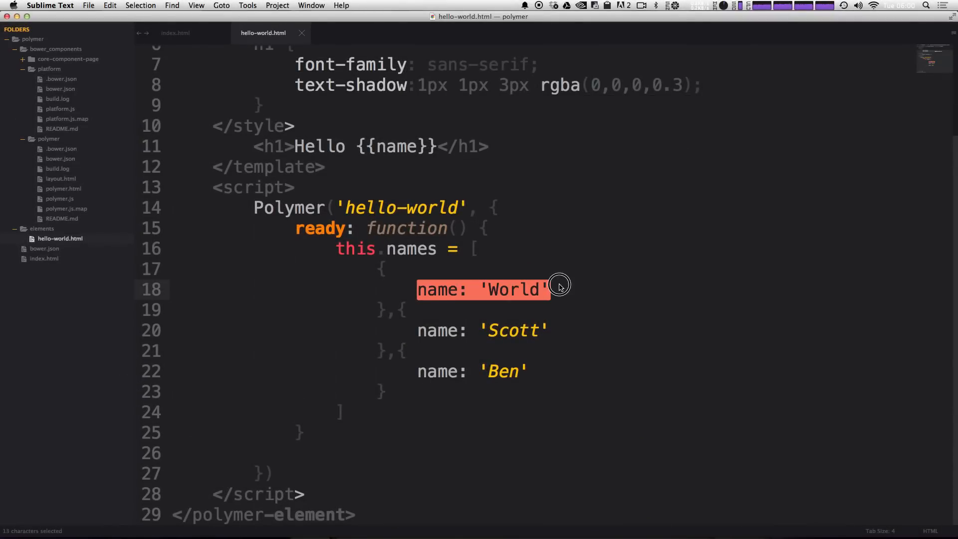
# Check the World entry and select name in the Hello {{name}} binding for editing
pyautogui.click(558, 287)
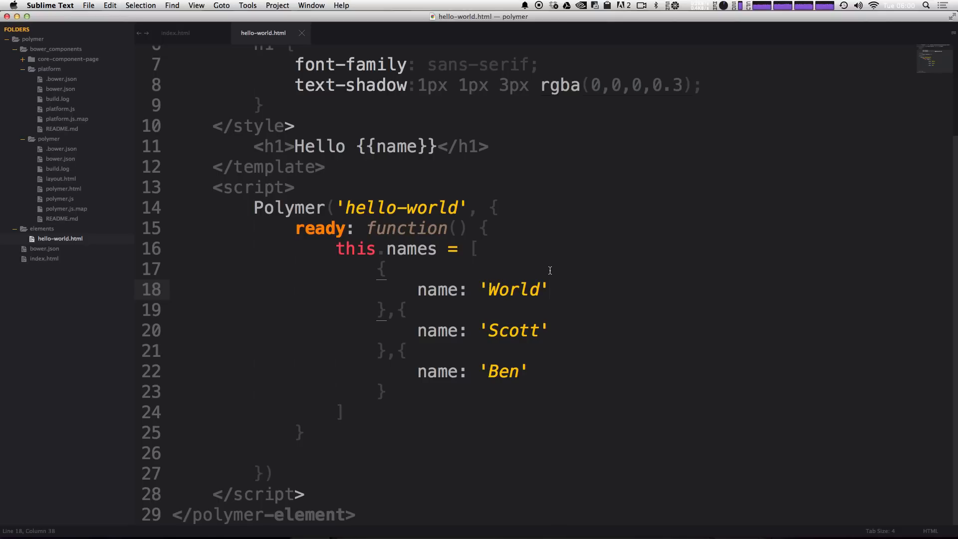
pyautogui.click(326, 166)
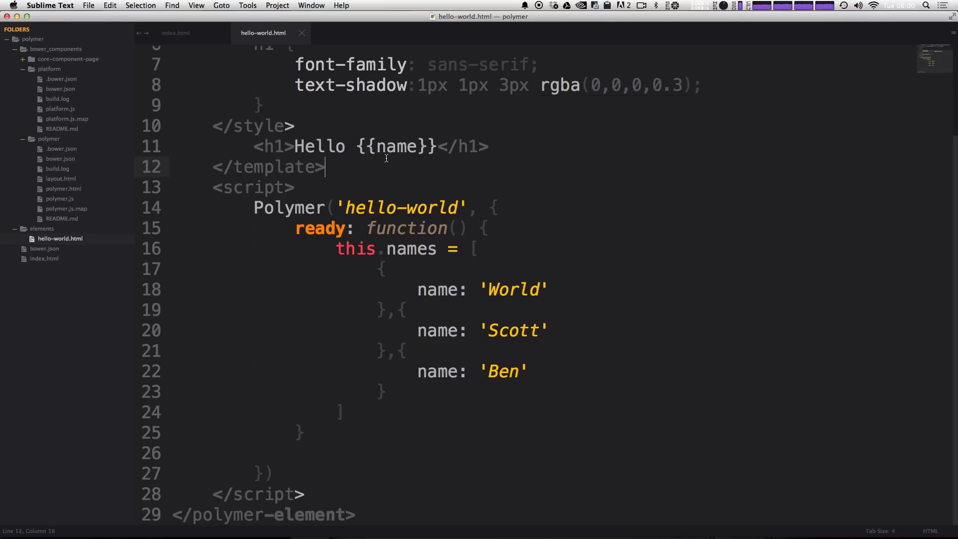
pyautogui.doubleClick(397, 146)
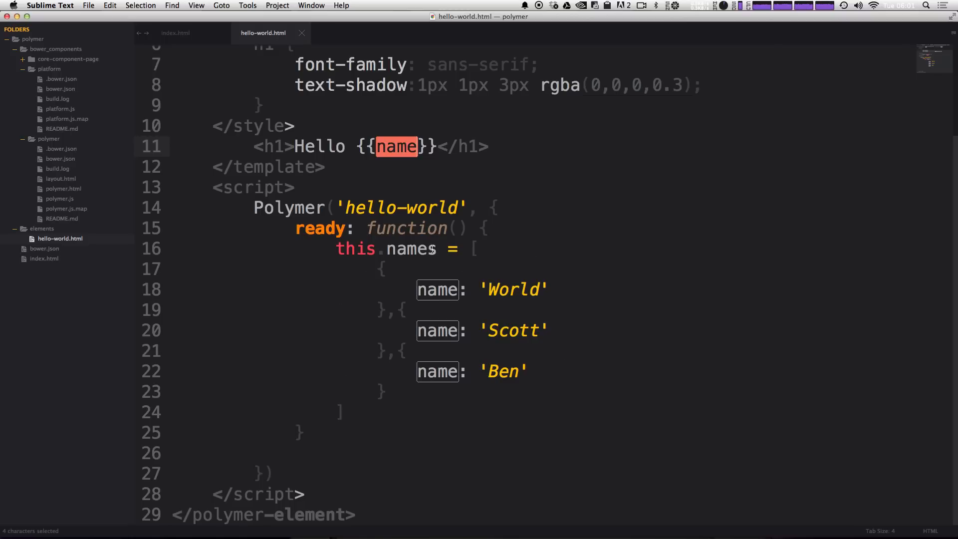
pyautogui.moveTo(363, 93)
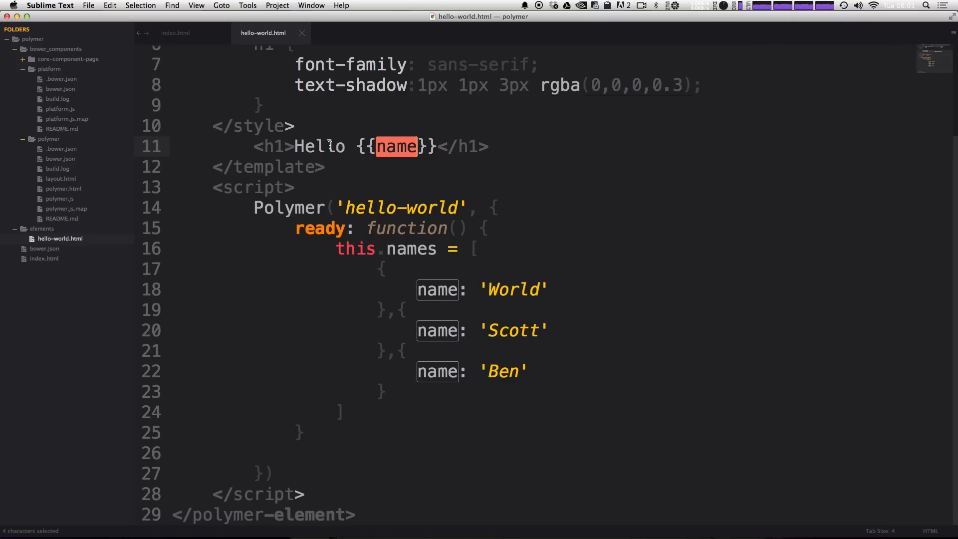
# Make the greeting an <li> inside a <ul> and start a <template> tag around it, cutting the auto-closed tag
pyautogui.click(296, 125)
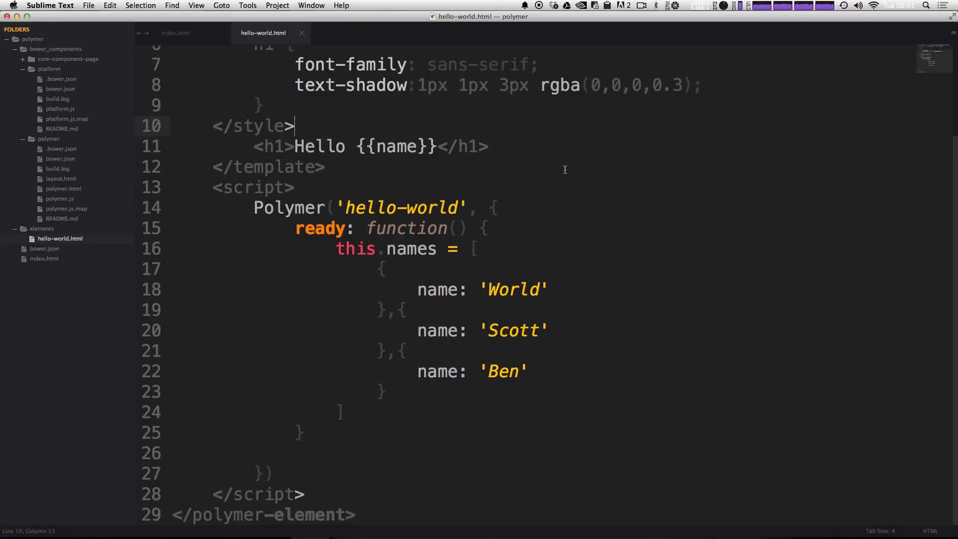
pyautogui.moveTo(511, 215)
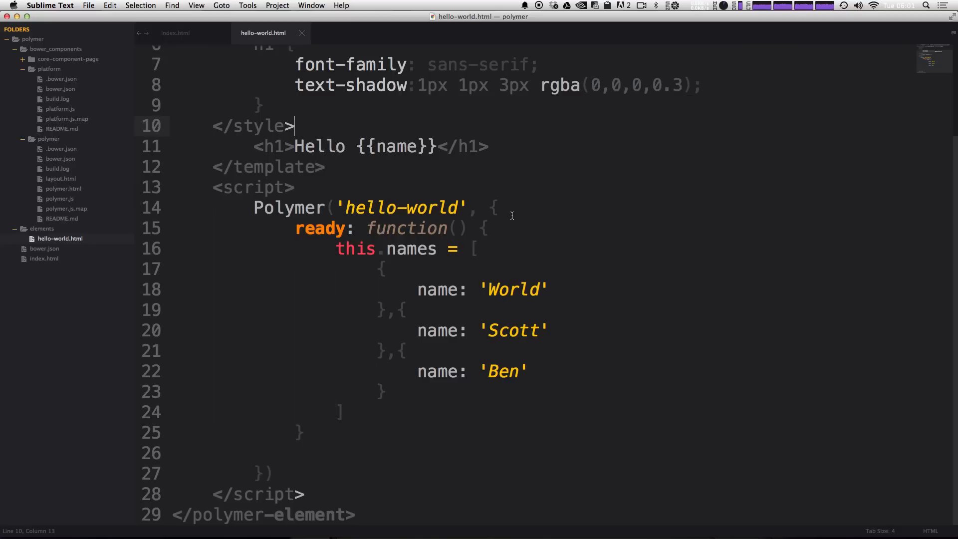
pyautogui.moveTo(453, 180)
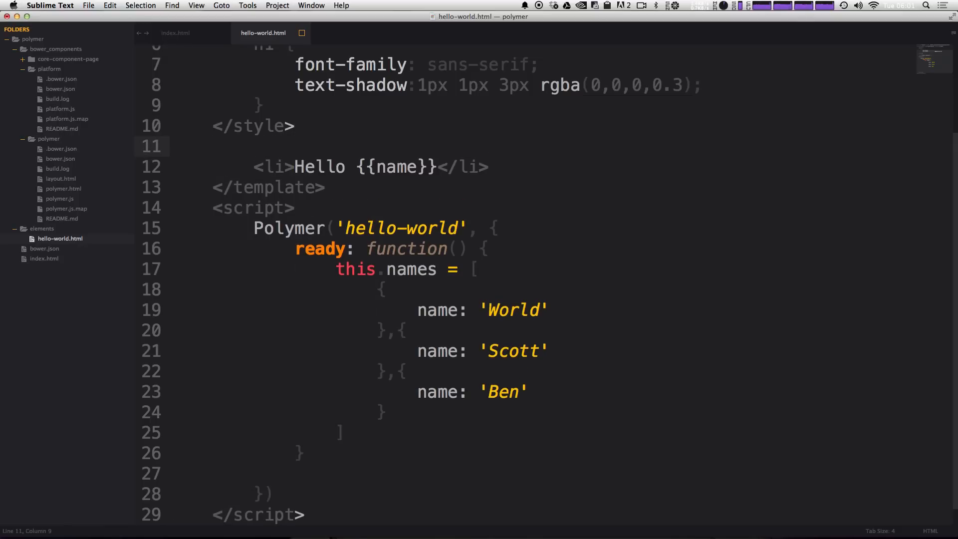
pyautogui.write('<ul>')
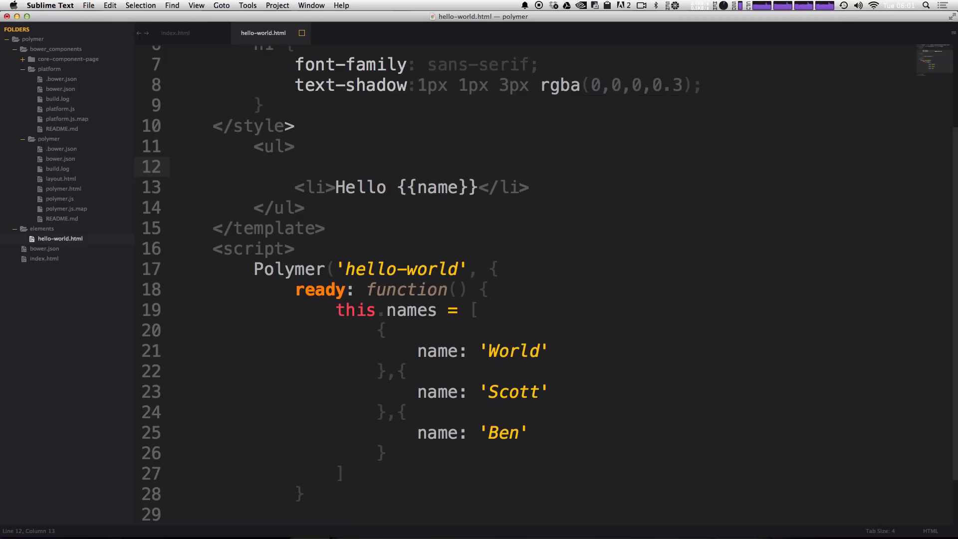
pyautogui.write('template></template>')
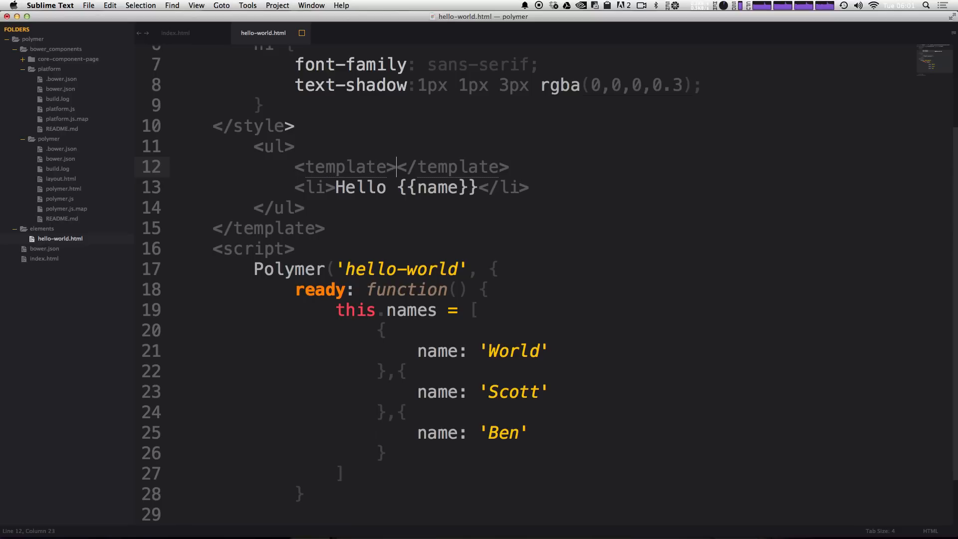
pyautogui.press('cmd+x')
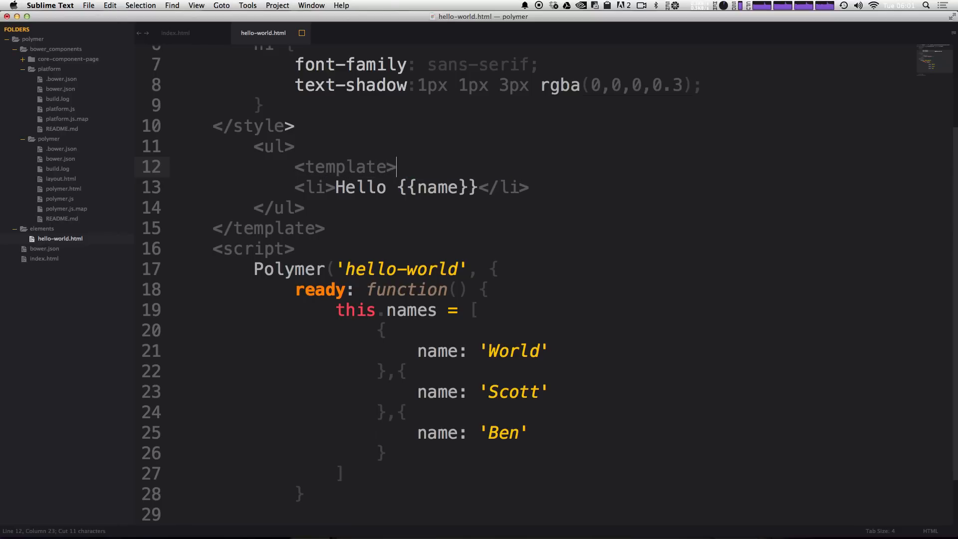
pyautogui.moveTo(549, 196)
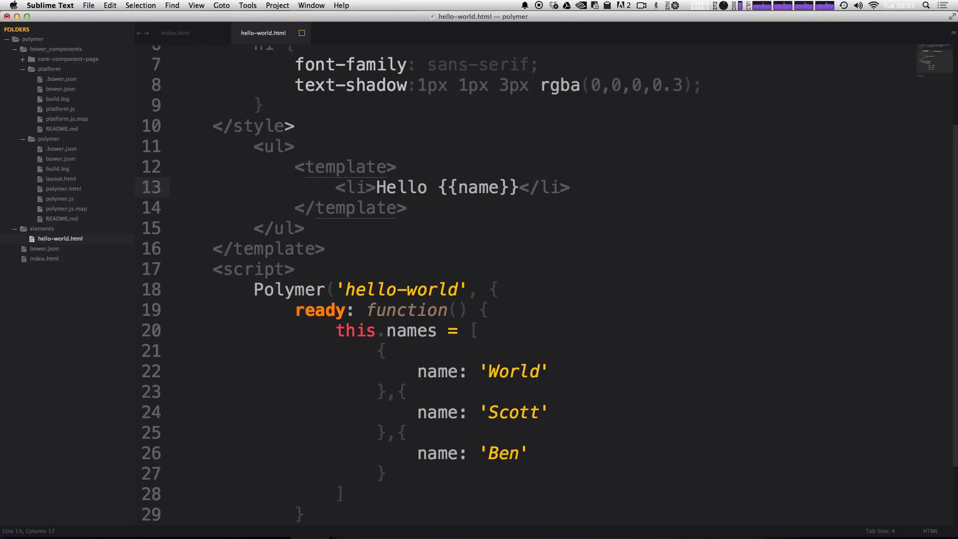
# Give the inner template repeat="{{ name in names }}"
pyautogui.click(397, 167)
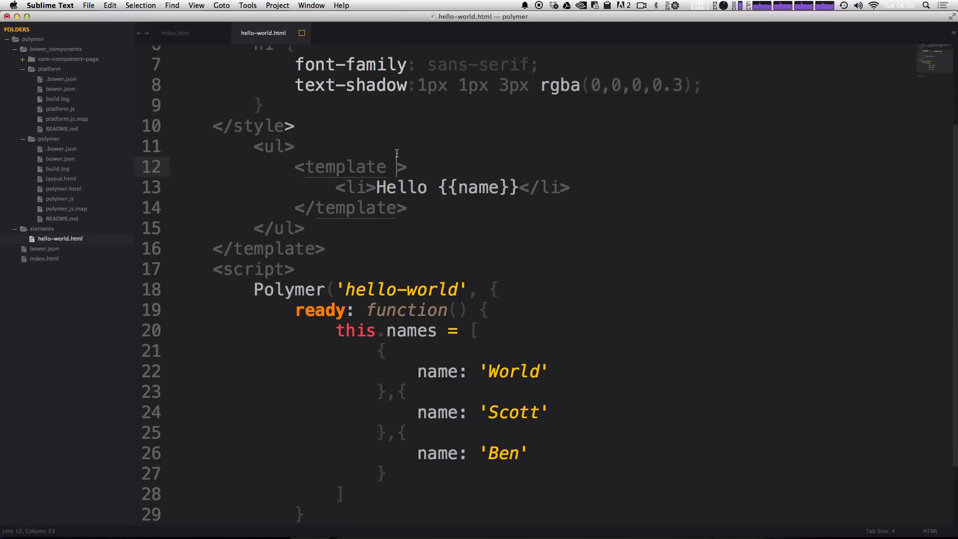
pyautogui.write('re')
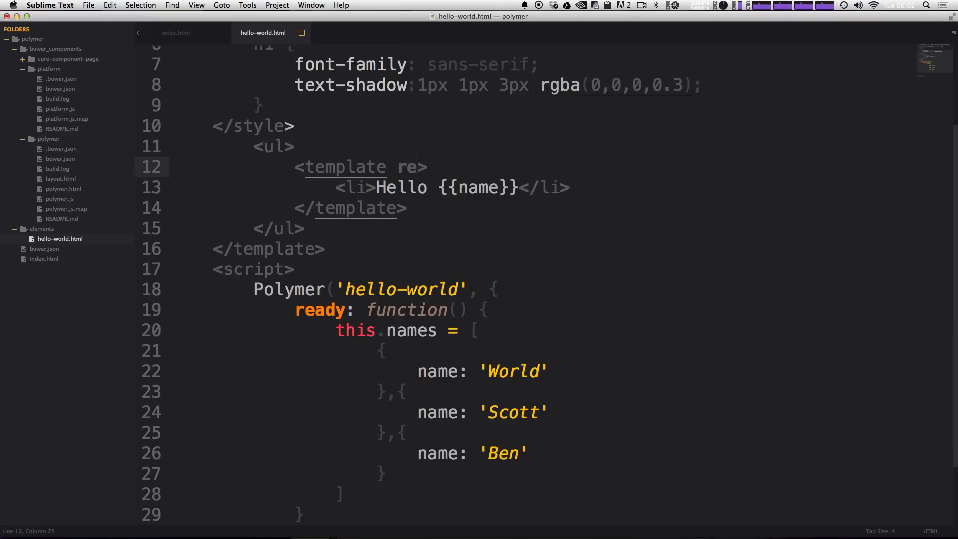
pyautogui.write('peat=')
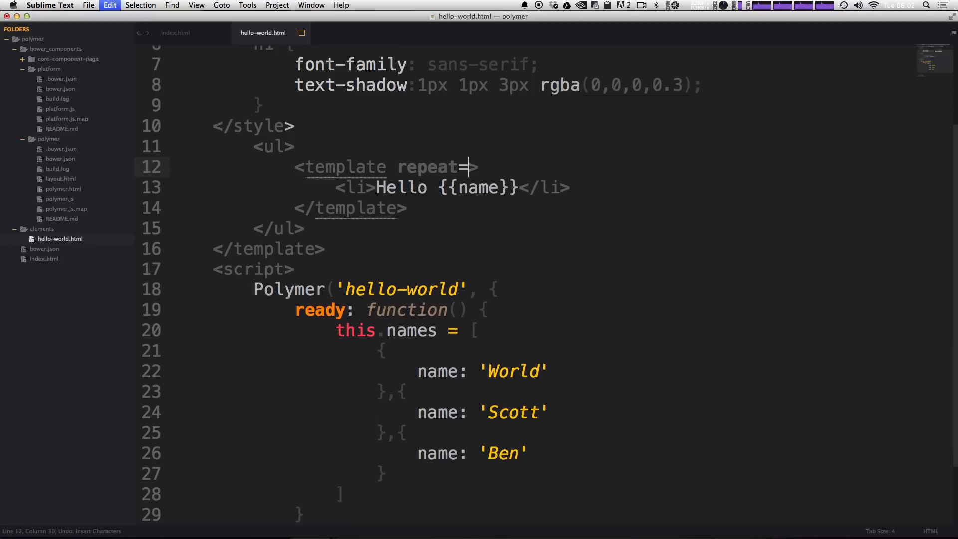
pyautogui.write('""')
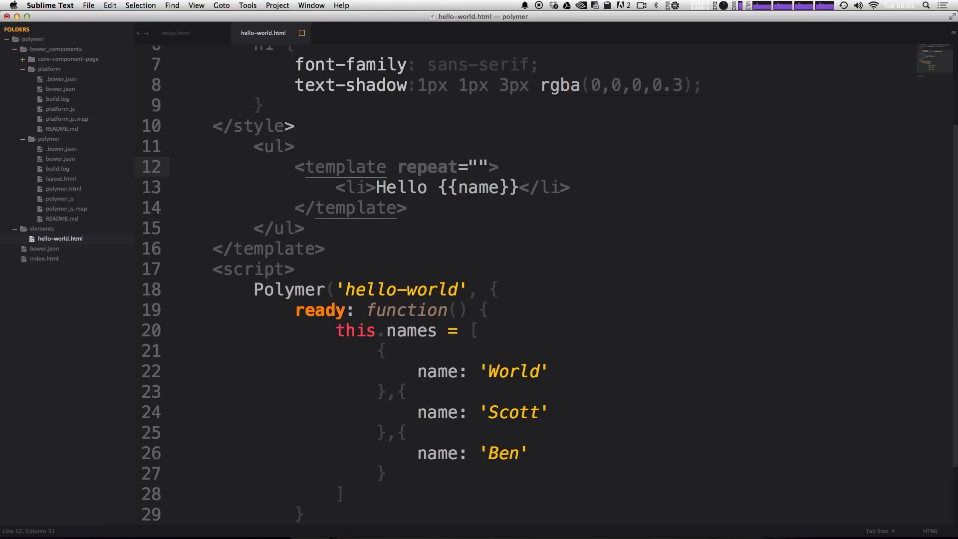
pyautogui.write('{{}}')
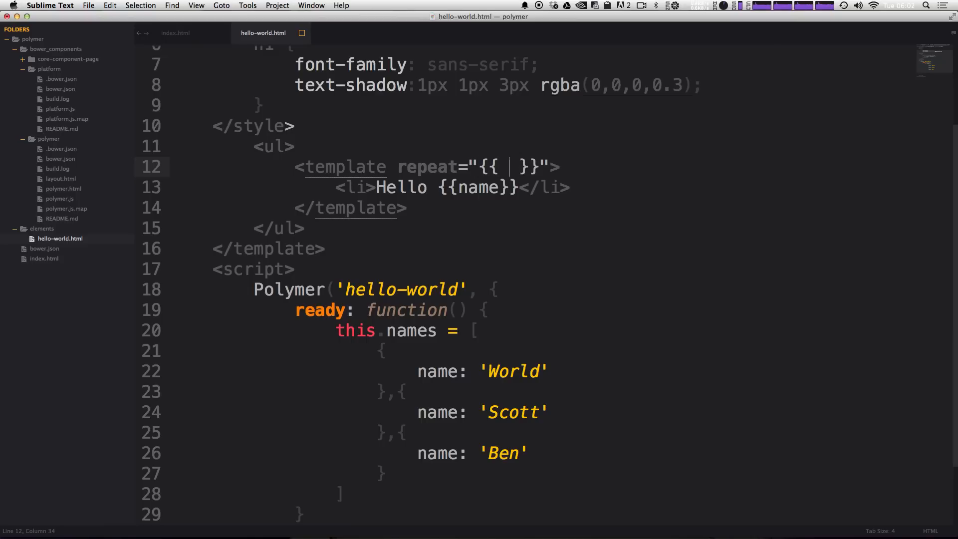
pyautogui.write('name')
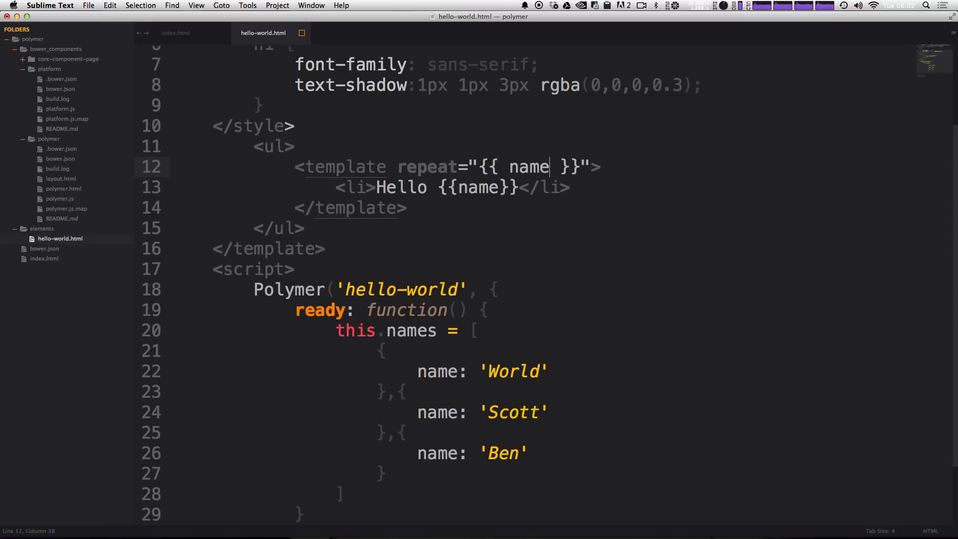
pyautogui.write('in name')
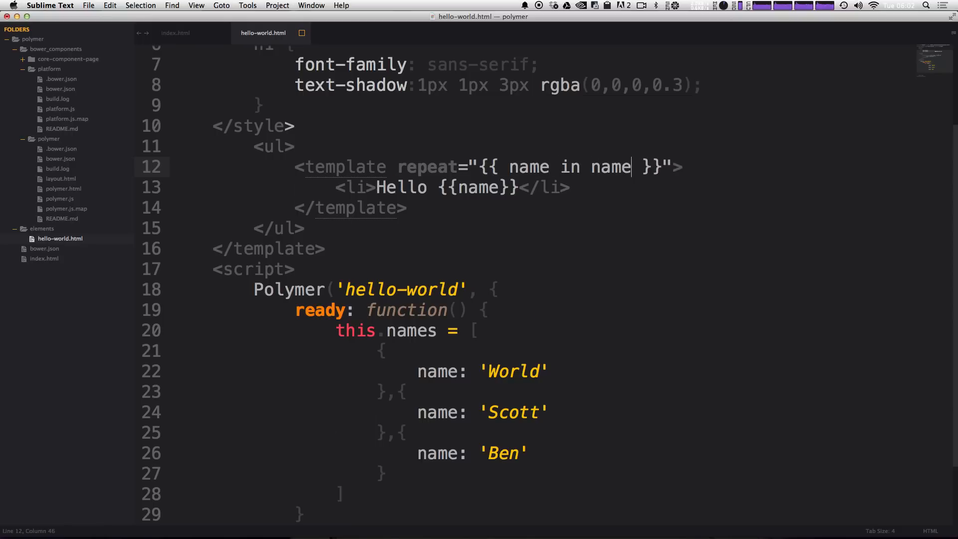
pyautogui.write('s')
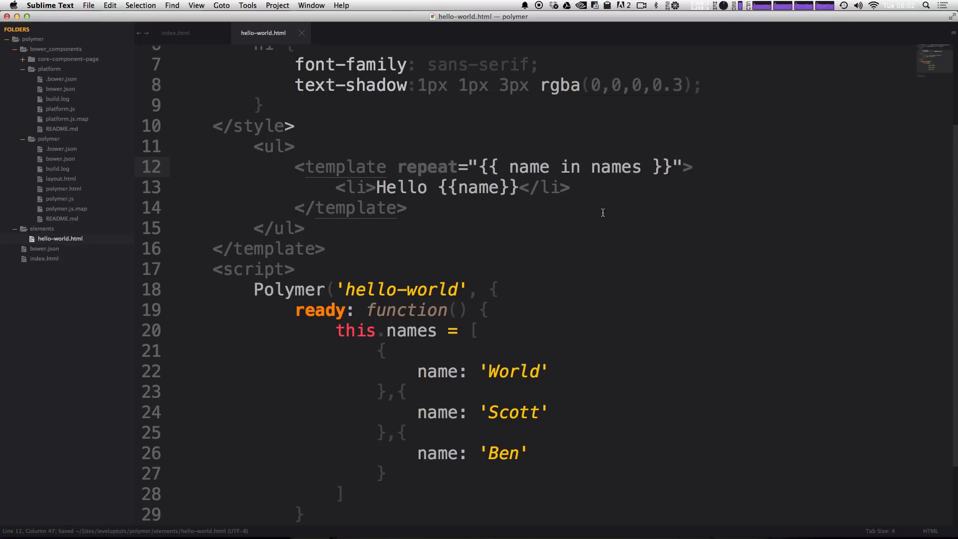
# Change the list item binding to Hello {{name.name}} and save the file
pyautogui.doubleClick(411, 330)
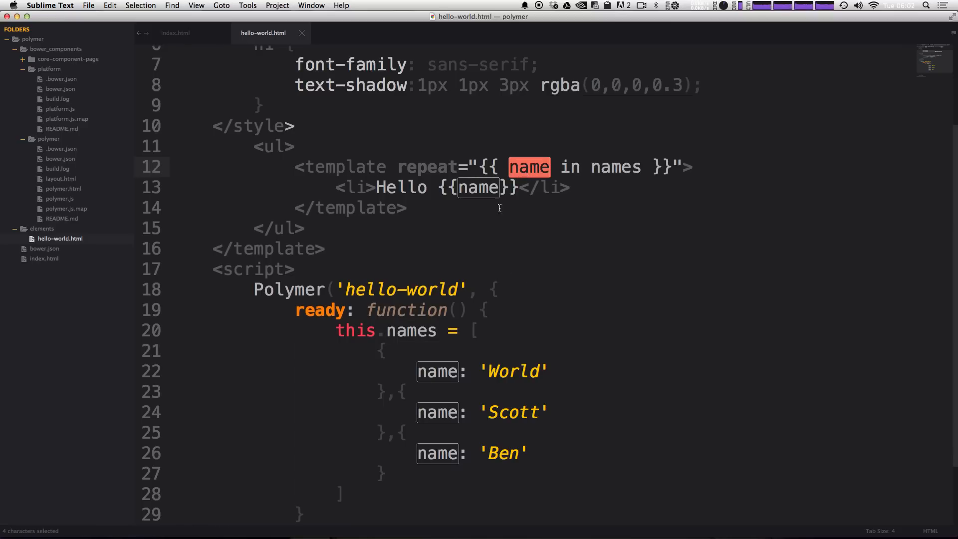
pyautogui.doubleClick(478, 188)
pyautogui.write('.nam')
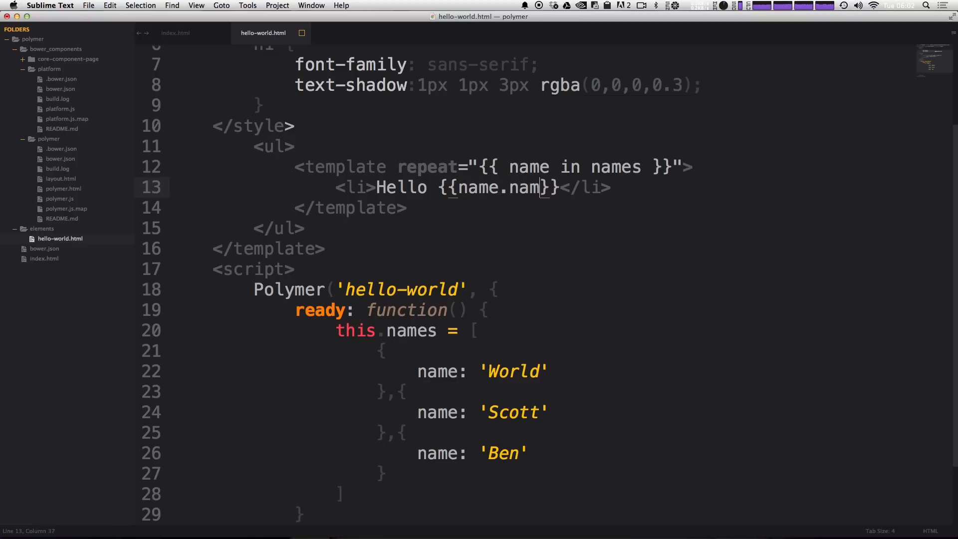
pyautogui.write('e')
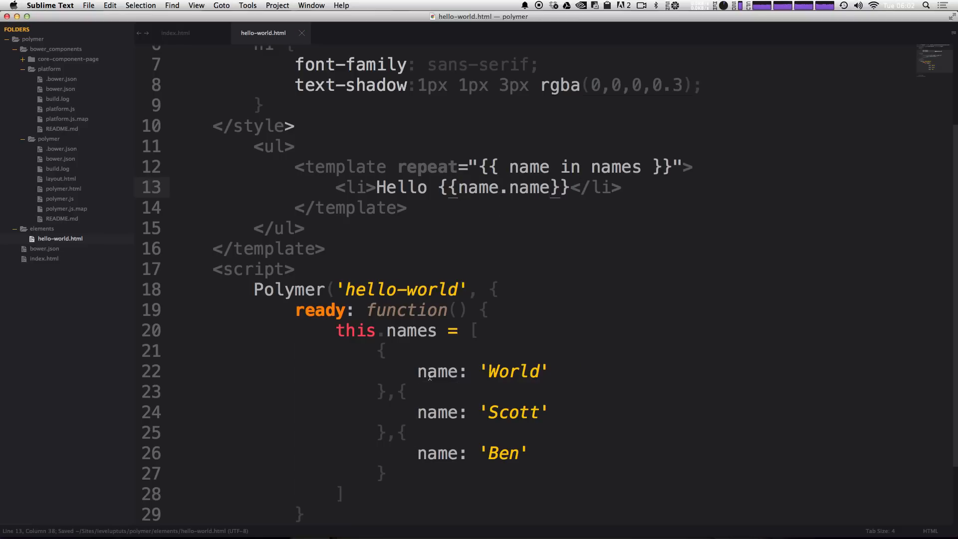
pyautogui.doubleClick(437, 372)
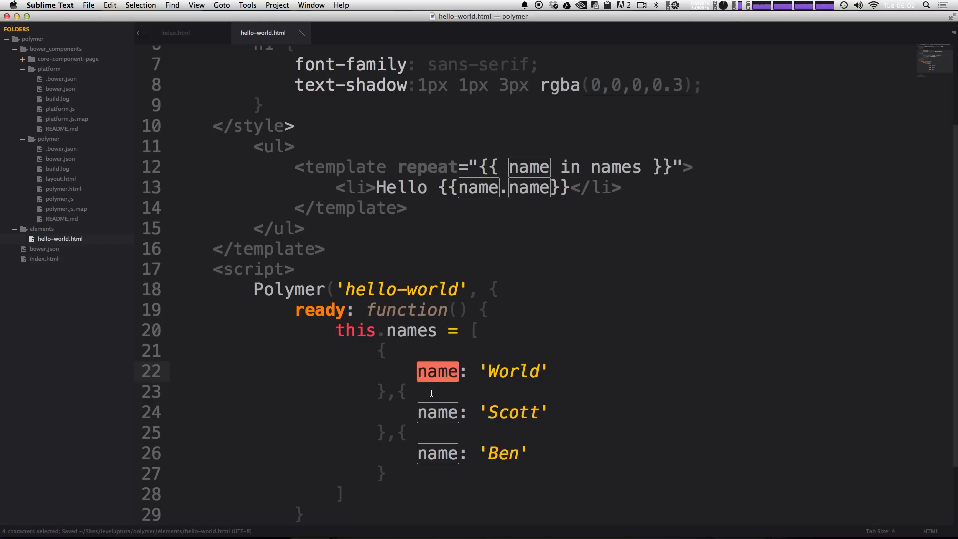
# Switch to Chrome and reload localhost:8000 to see Hello World, Hello Scott, Hello Ben as a bulleted list
pyautogui.press('cmd+tab')
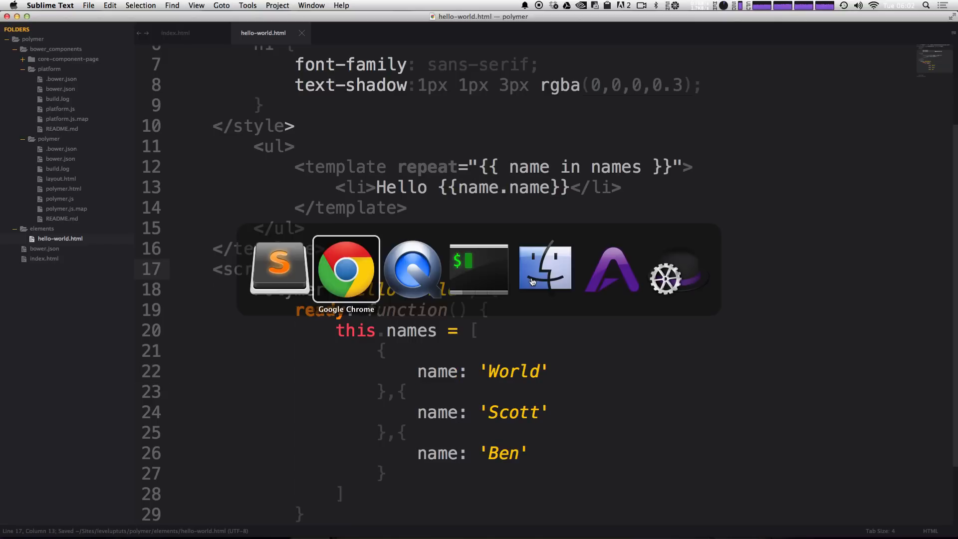
pyautogui.click(345, 268)
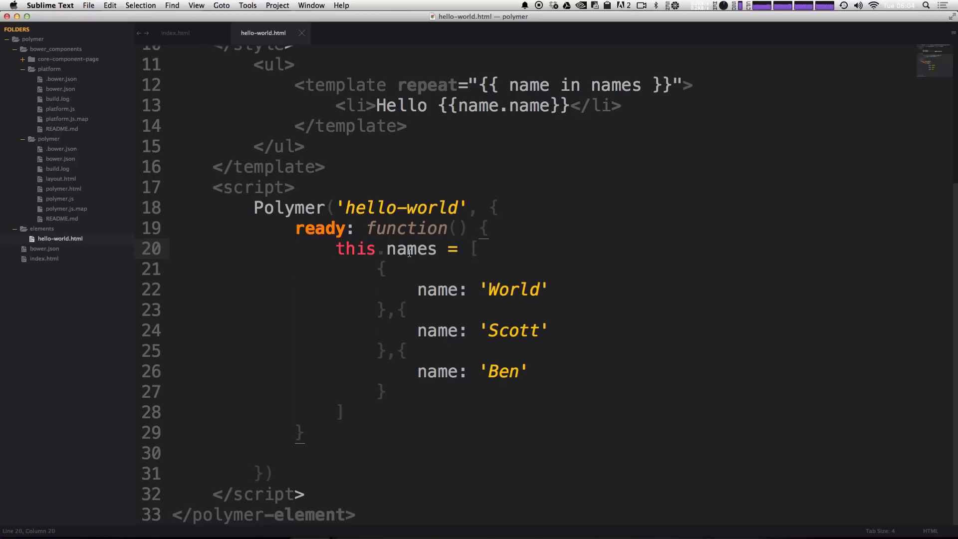
pyautogui.doubleClick(345, 85)
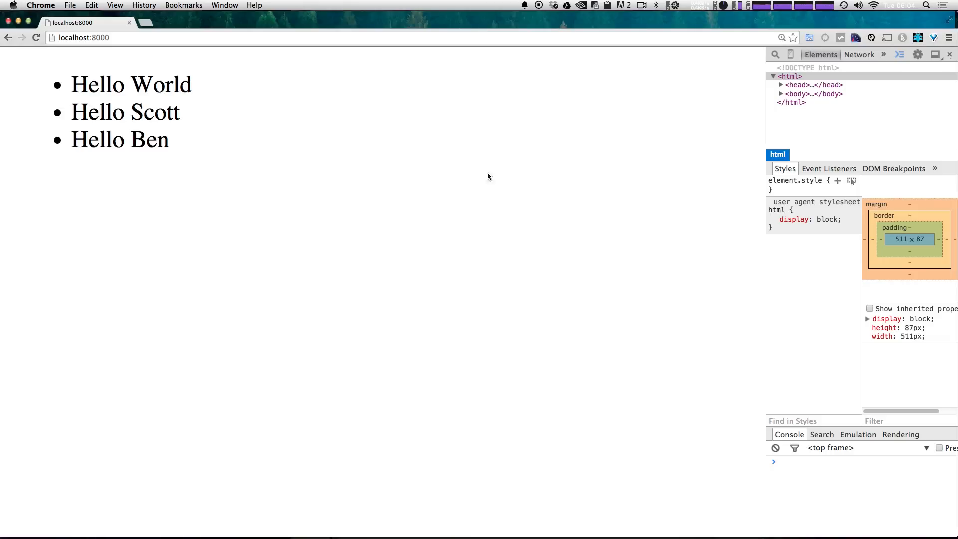
# Inspect the World item and select the ul and repeat template nodes showing three generated list items
pyautogui.rightClick(161, 84)
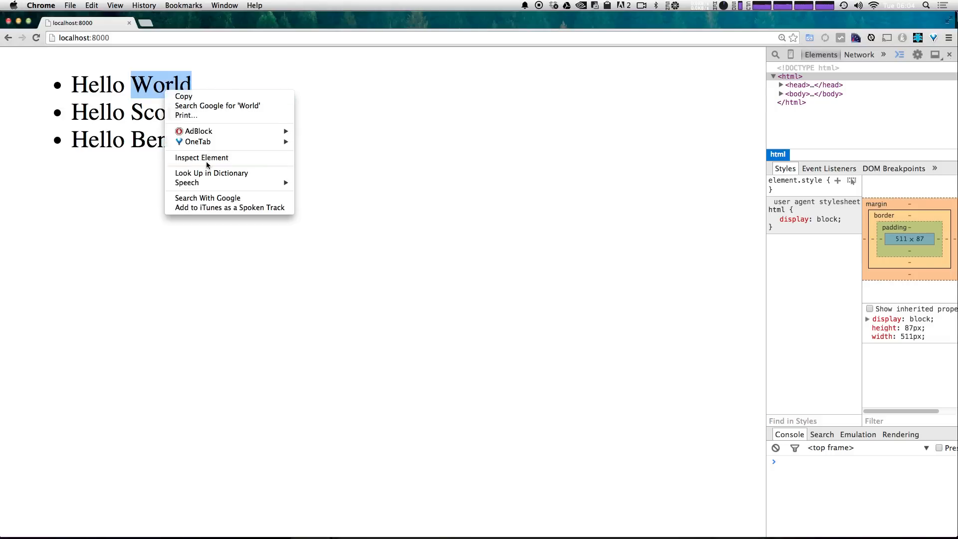
pyautogui.click(201, 158)
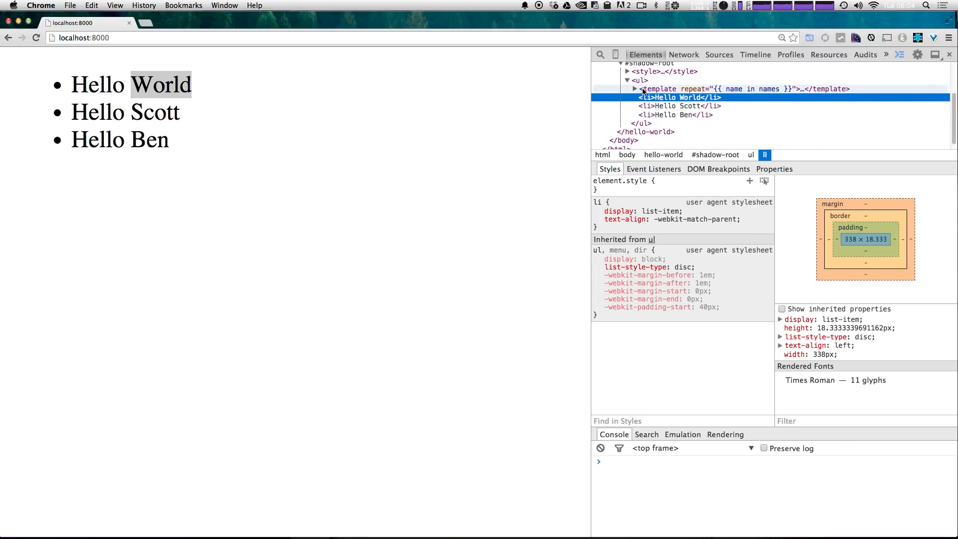
pyautogui.click(672, 89)
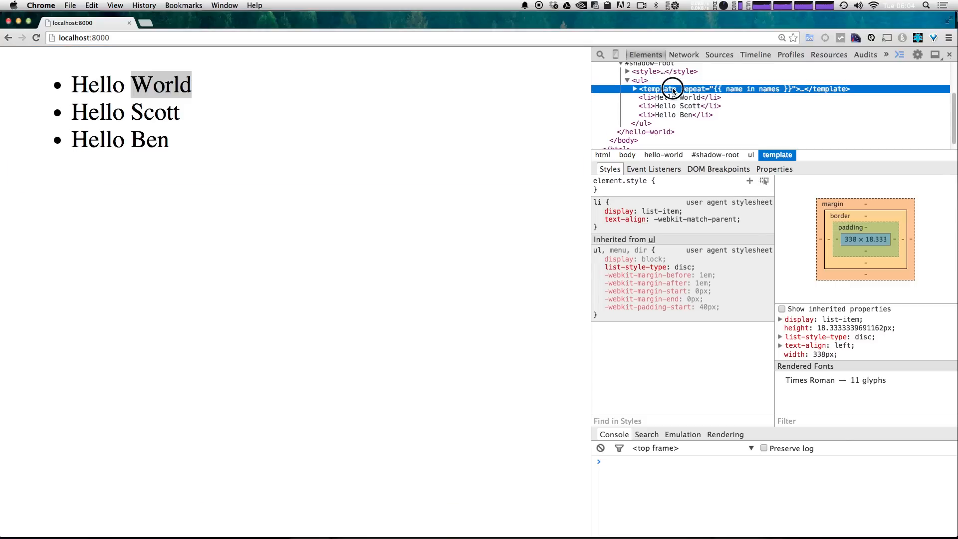
pyautogui.click(639, 80)
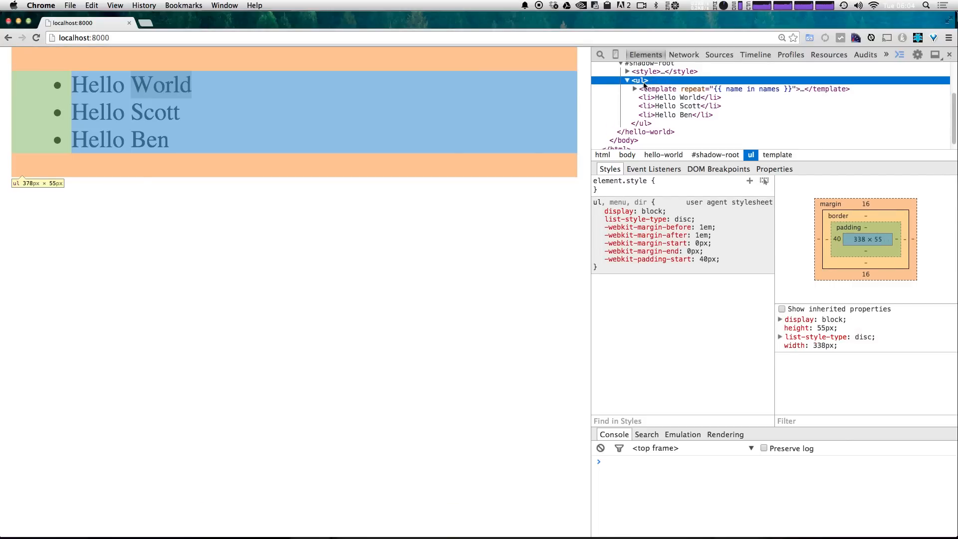
pyautogui.click(662, 88)
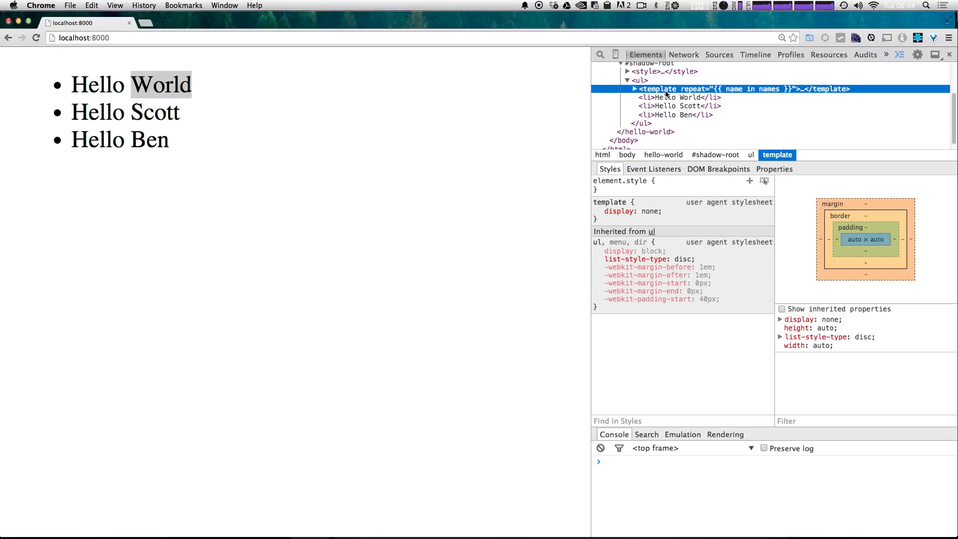
pyautogui.moveTo(647, 128)
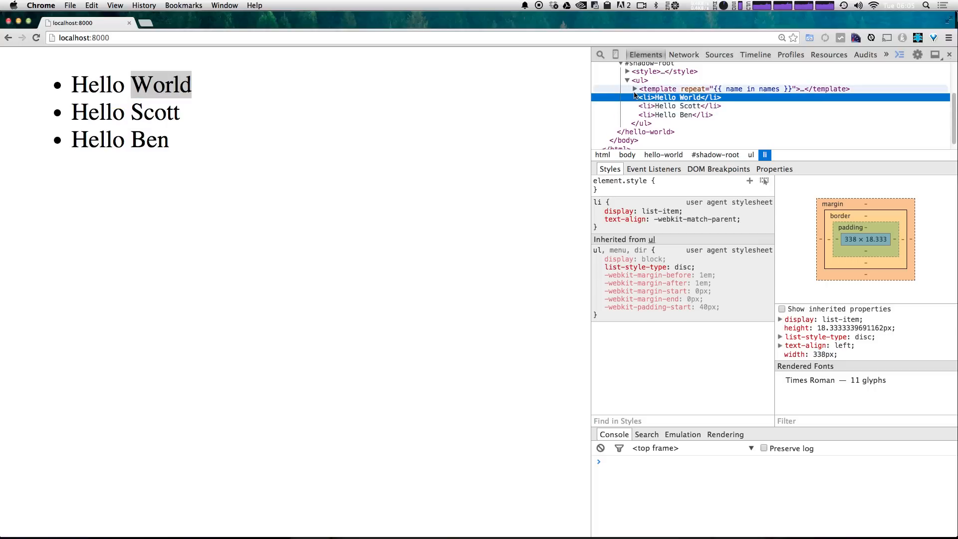
pyautogui.moveTo(639, 79)
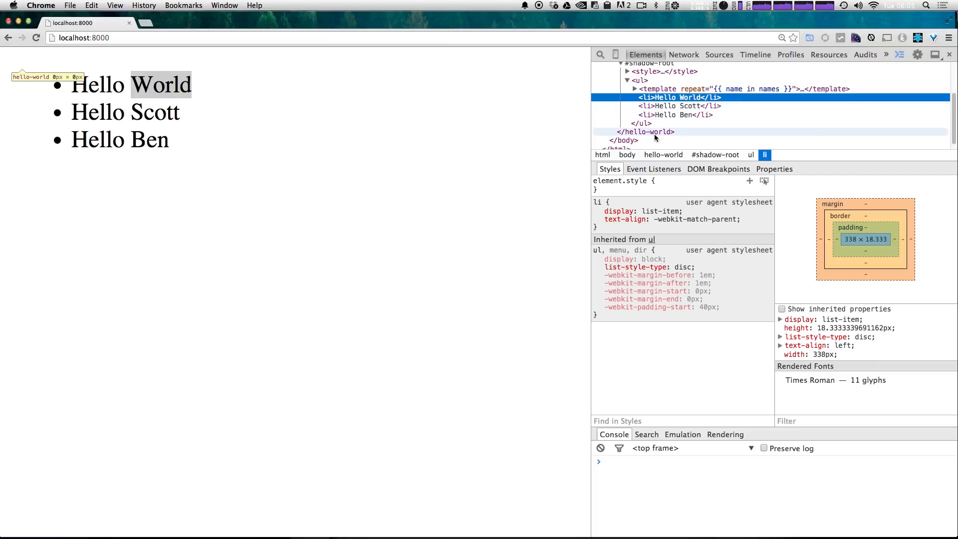
pyautogui.moveTo(654, 98)
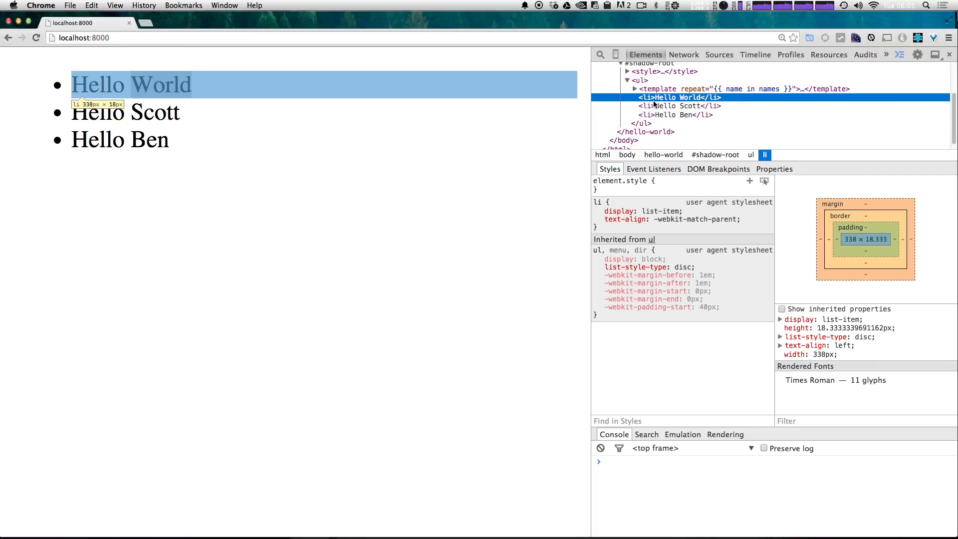